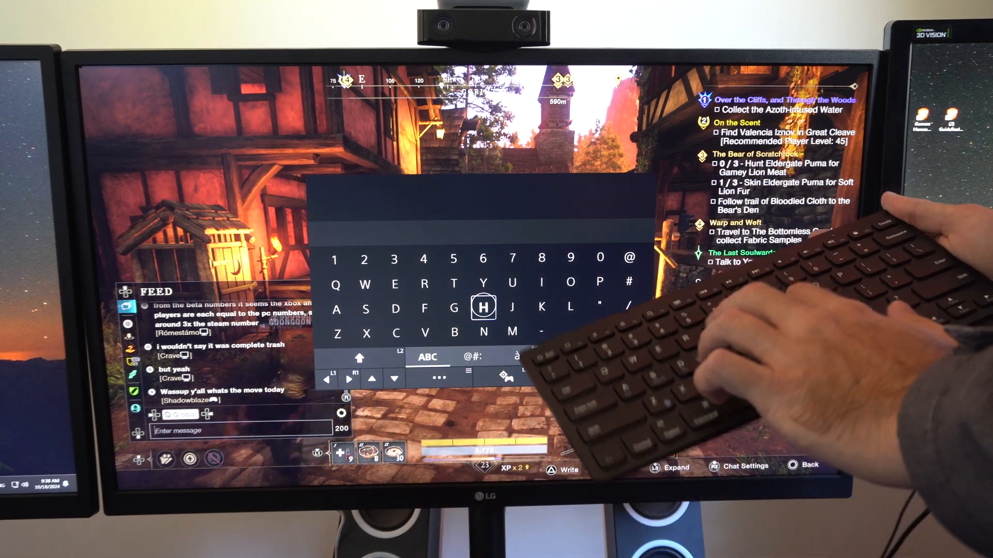
Send 'hey' in New World's chat with the physical keyboard, then return to the PS5 home screen
type("hey")
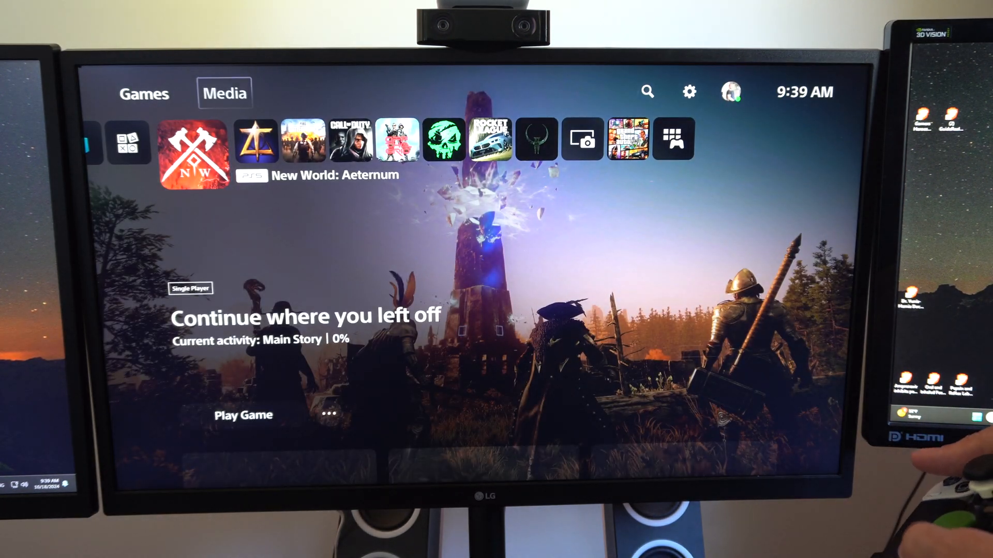
Reach the Accessories settings page from the PS5 Settings menu
left_click(689, 92)
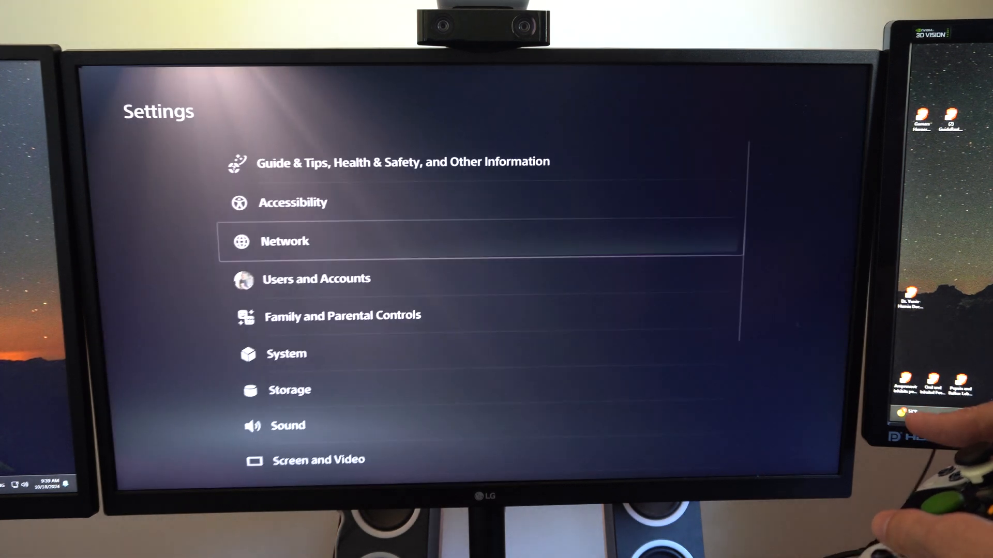
key("down")
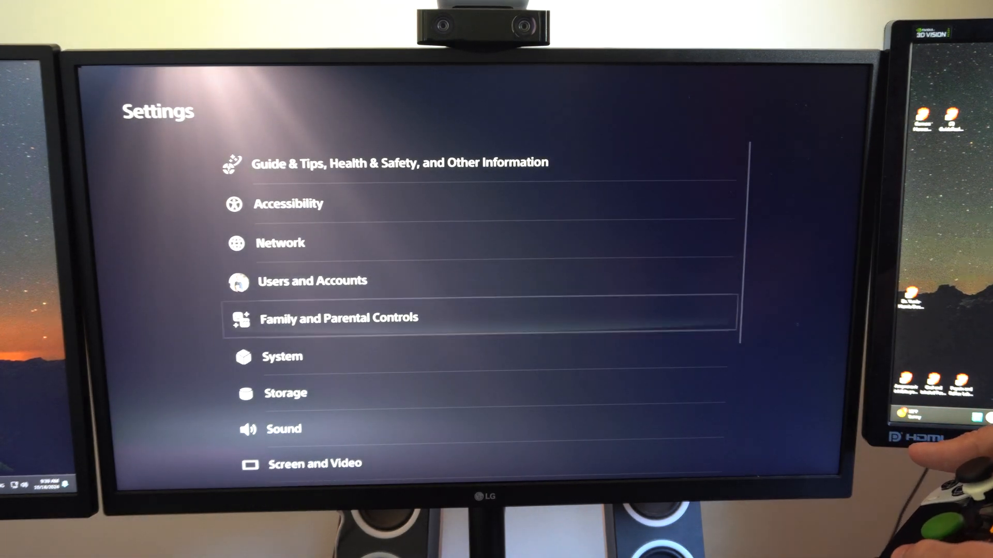
scroll("down", 3)
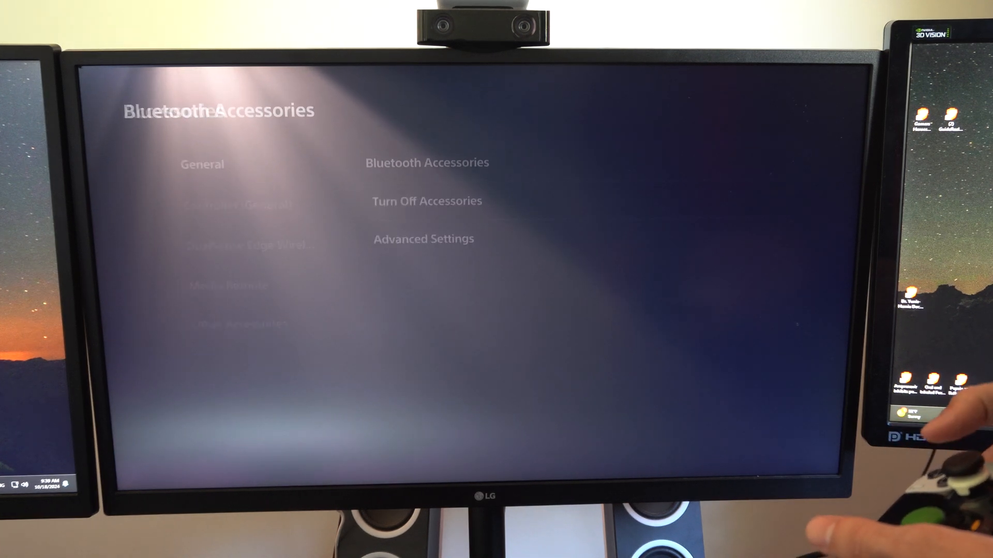
Delete the Anker A7726 keyboard from Bluetooth Accessories and confirm with OK
left_click(427, 162)
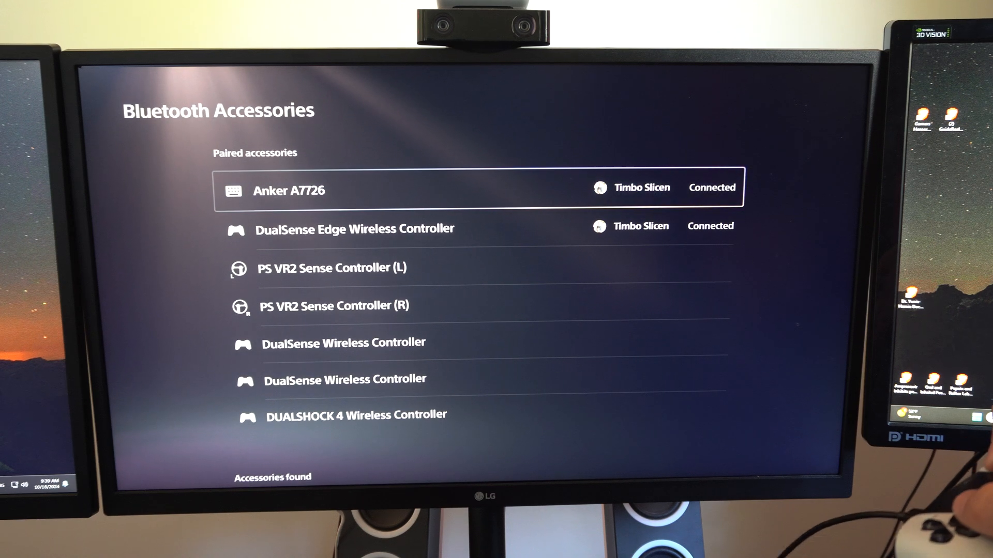
left_click(355, 228)
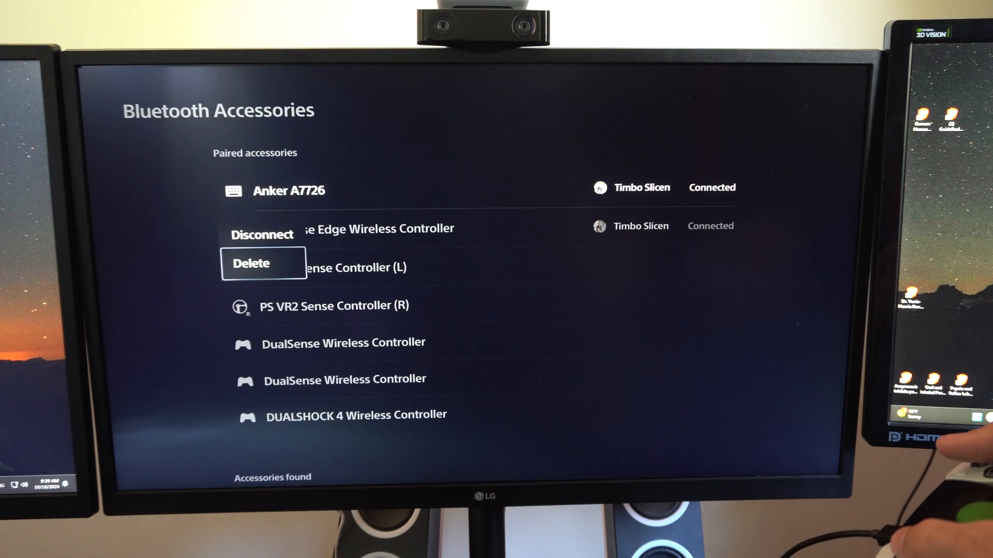
left_click(251, 264)
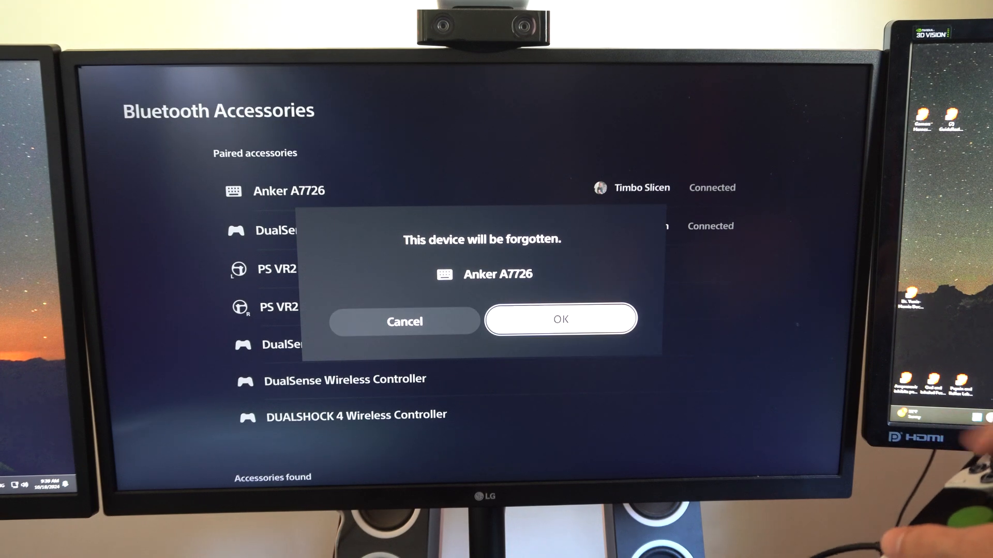
left_click(559, 318)
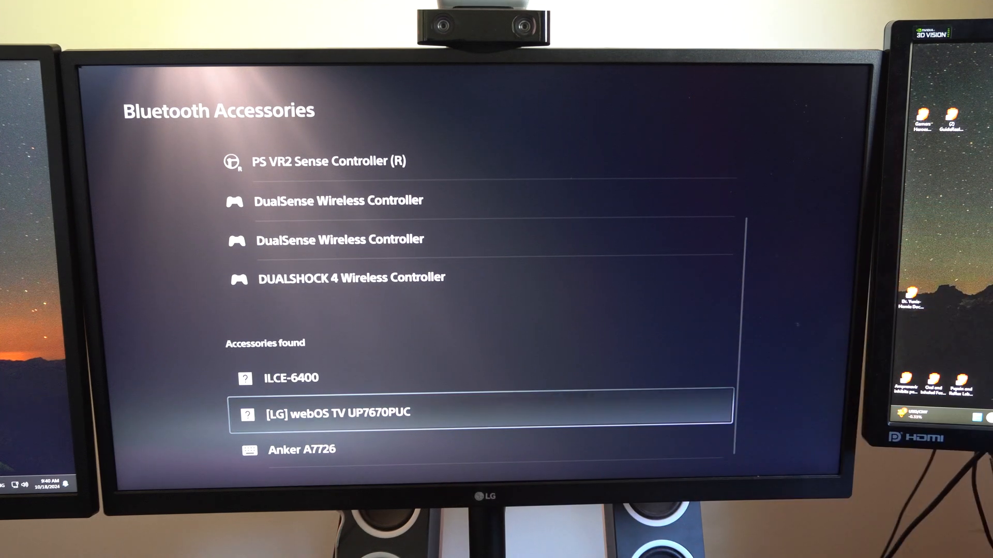
Bring Anker A7726 under Accessories found into view, ready for re-pairing
scroll("down", 3)
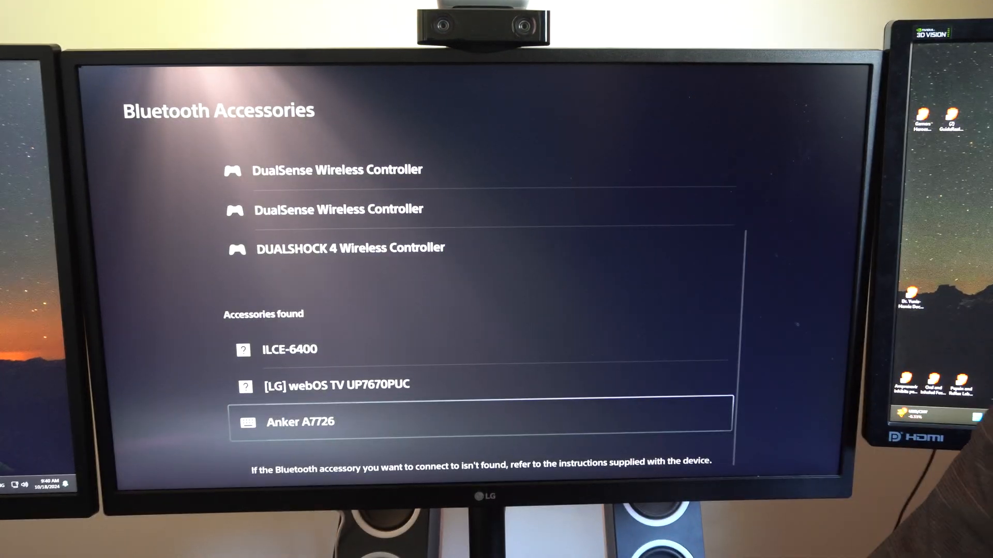